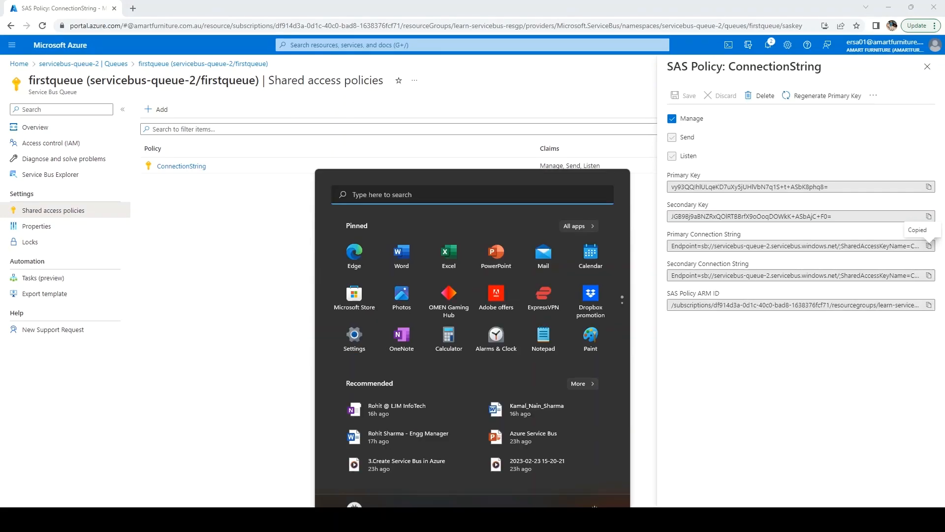
Launch Visual Studio 2022 and create the ASB-queue C# console app on .NET 6.0
type("visual studio 2022")
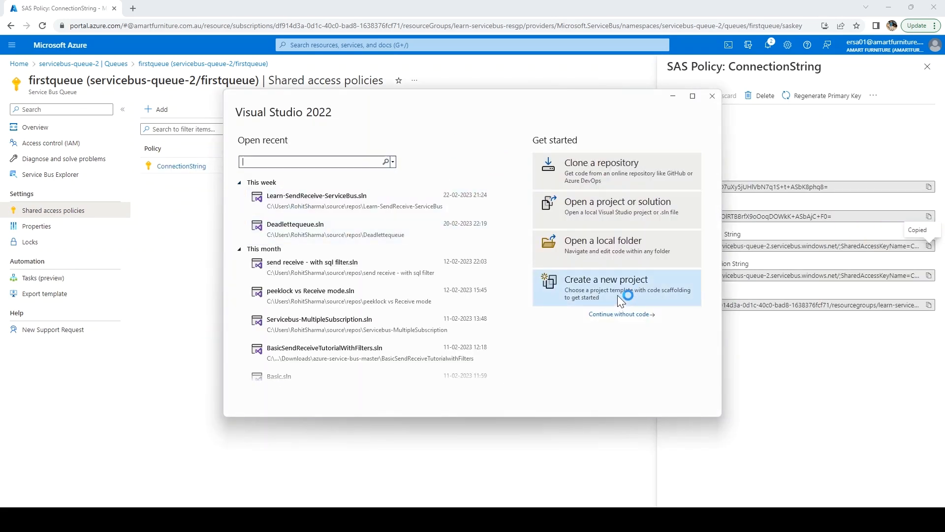
left_click(616, 288)
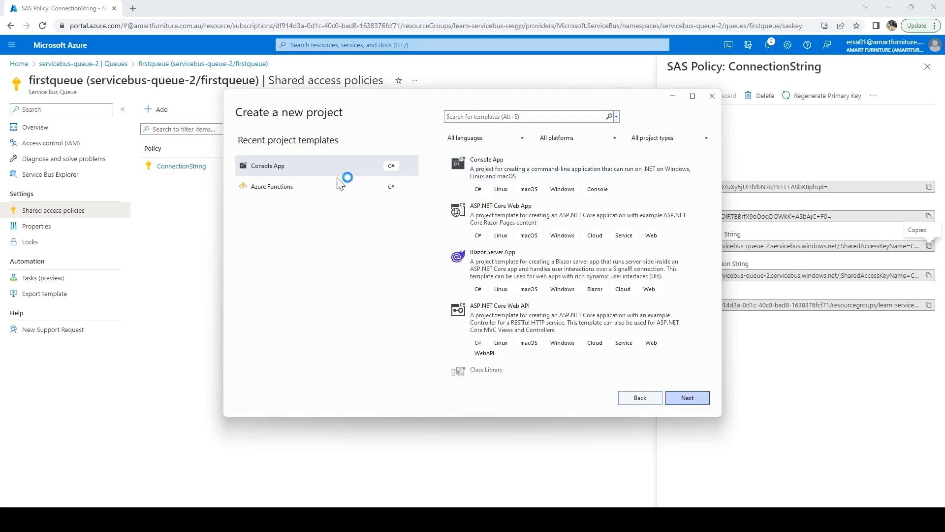
left_click(687, 398)
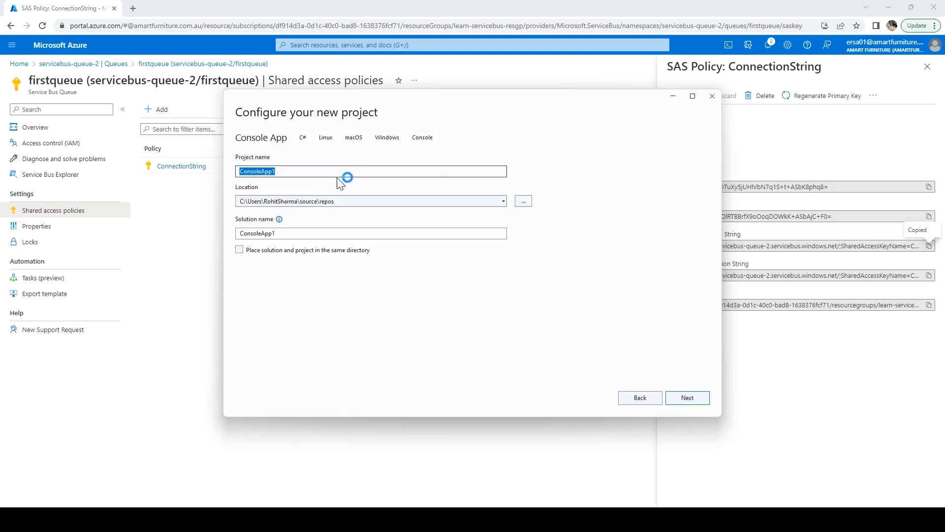
type("ASB-queue")
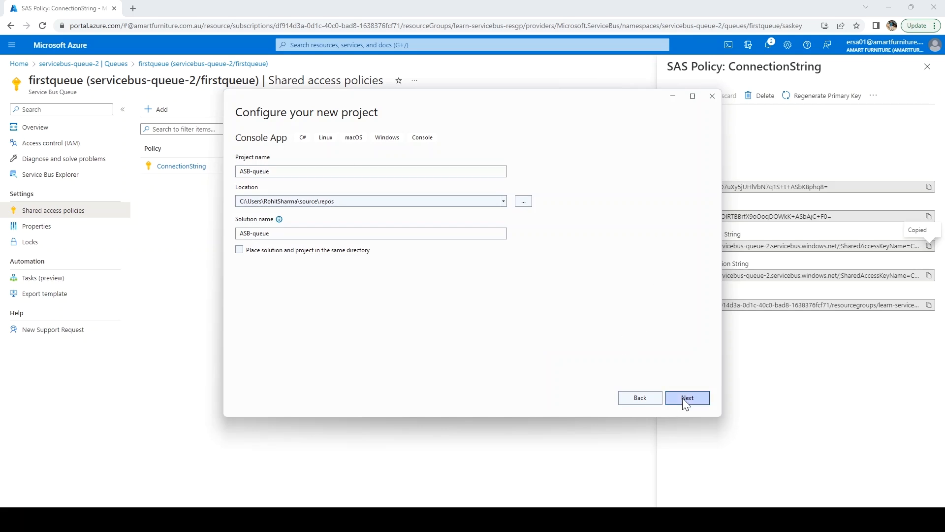
left_click(688, 397)
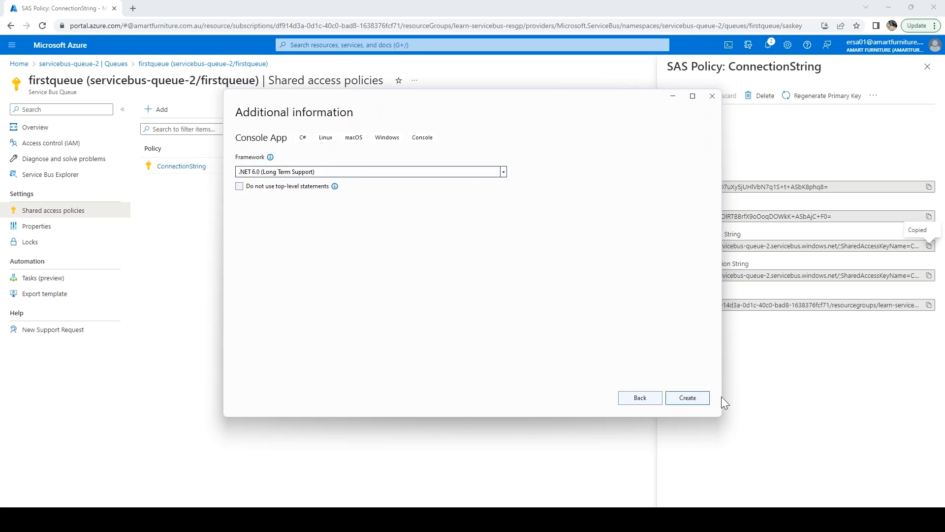
left_click(688, 398)
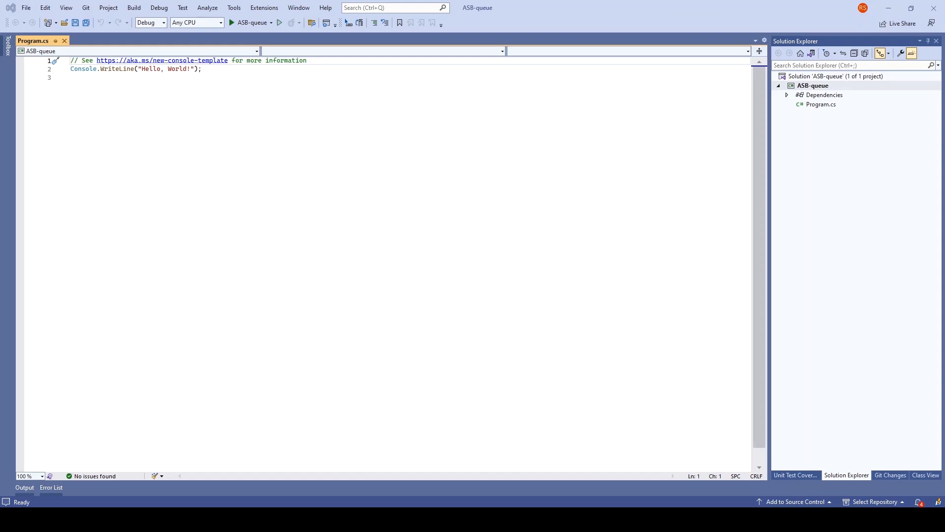
Install Azure.Messaging.ServiceBus 7.12.0 from NuGet into ASB-queue and accept its license
left_click(813, 85)
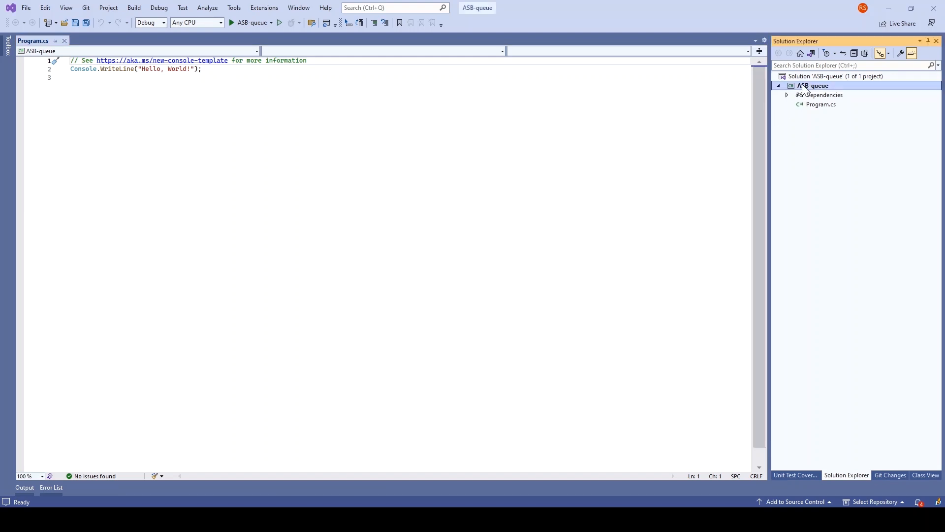
right_click(812, 85)
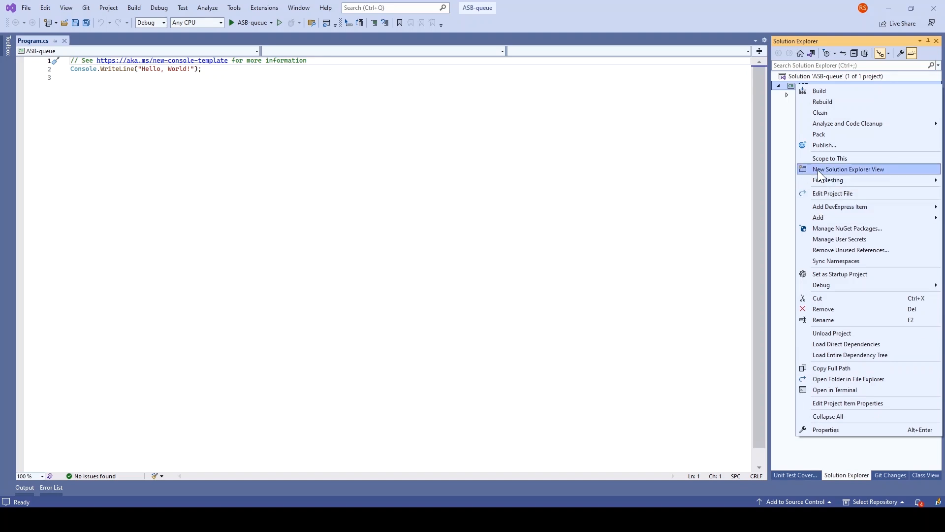
left_click(847, 228)
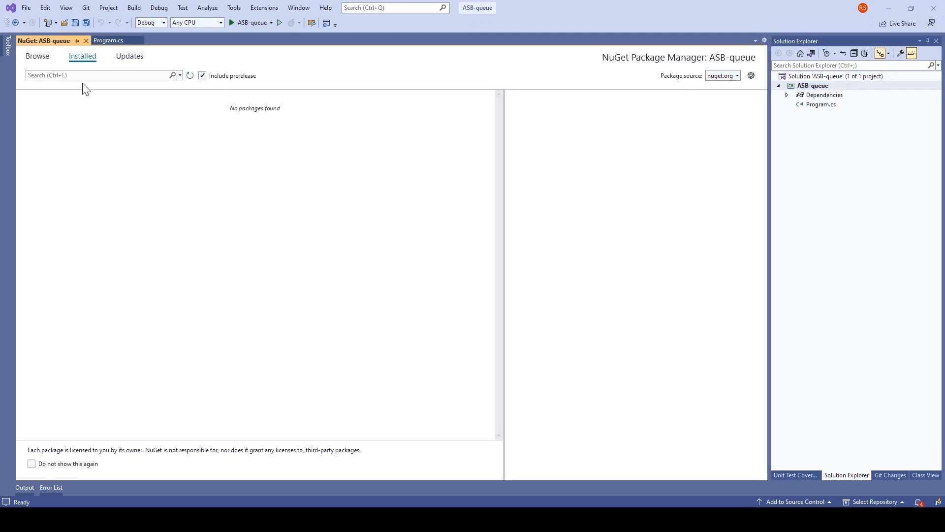
left_click(37, 55)
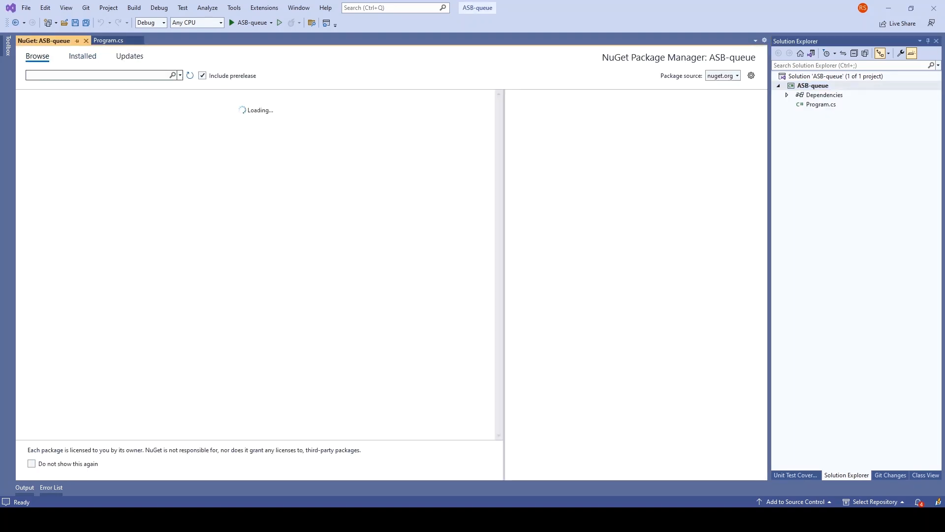
type("Azure Service Bus")
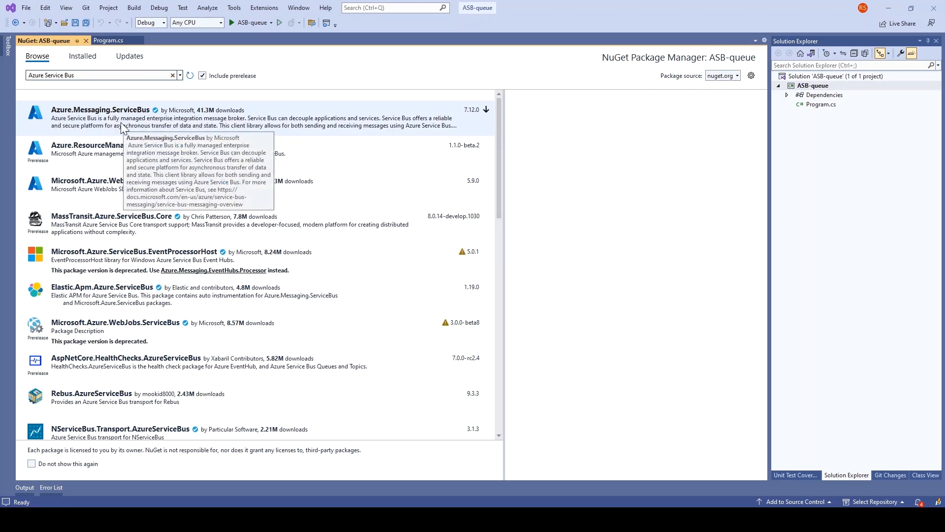
scroll("down", 3)
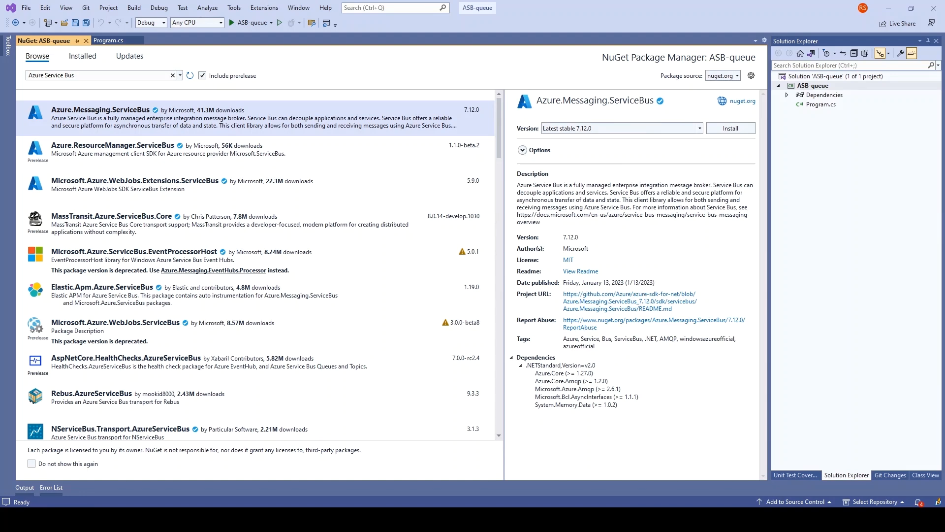
left_click(731, 128)
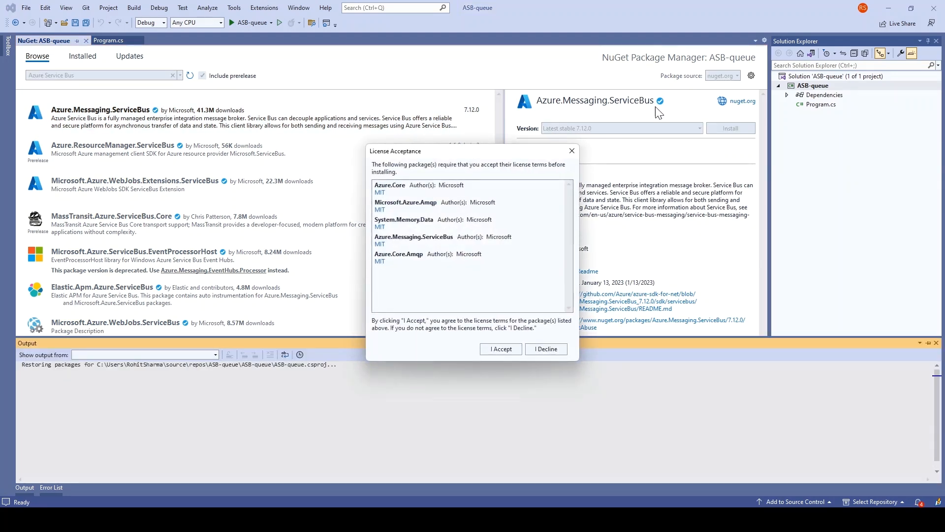
left_click(501, 349)
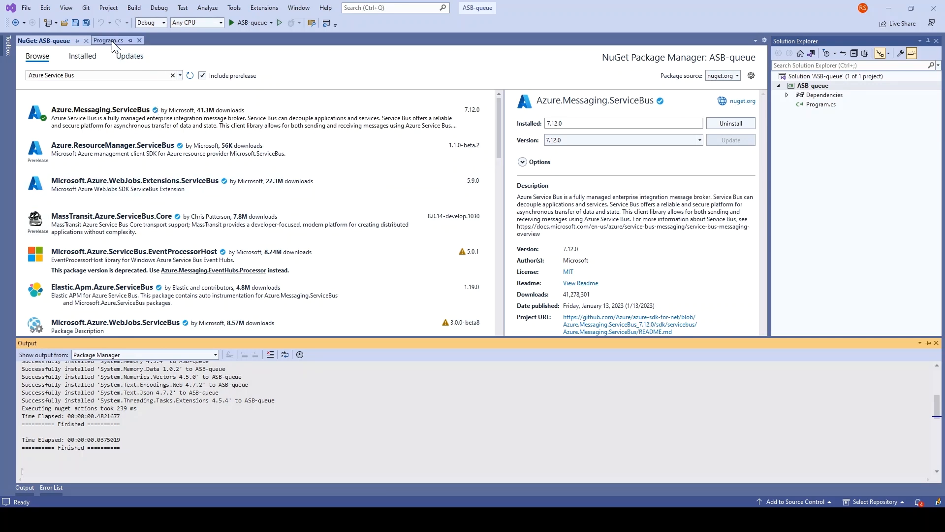
Add comments in Program.cs: Create Connection, Create Sender, Send message, Create Receiver, Receive message
left_click(112, 41)
type("//")
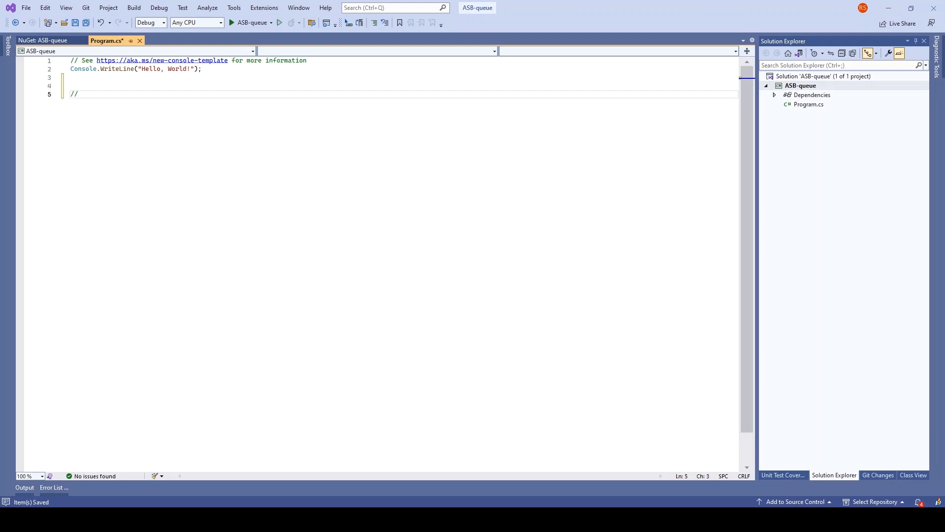
type("Create")
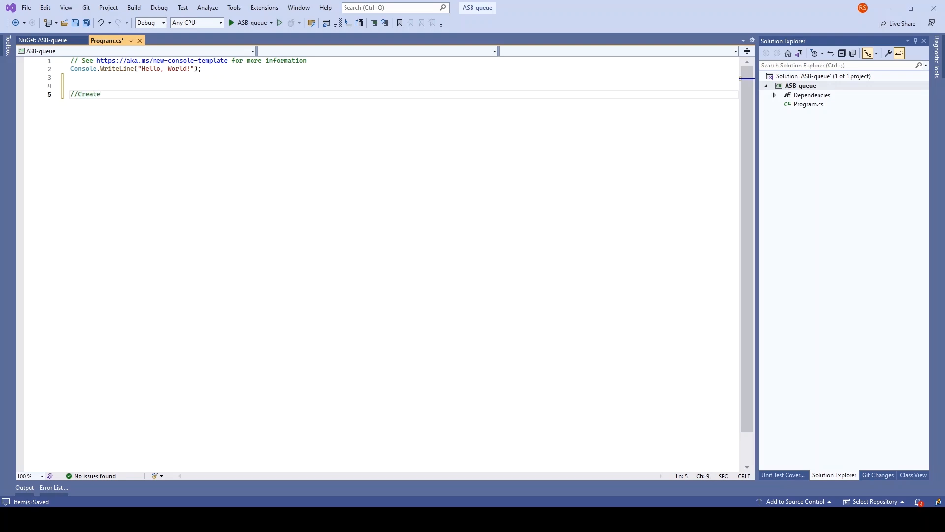
type("Conne")
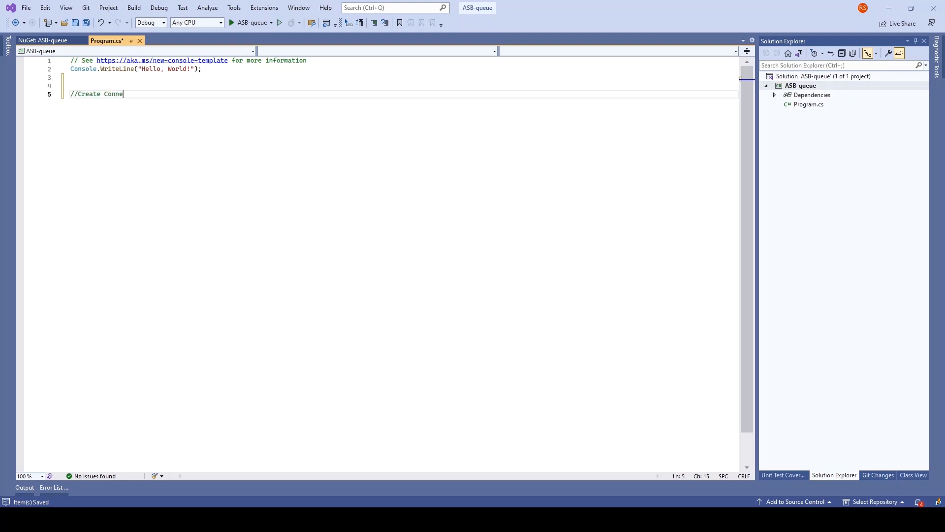
type("ction")
type("//")
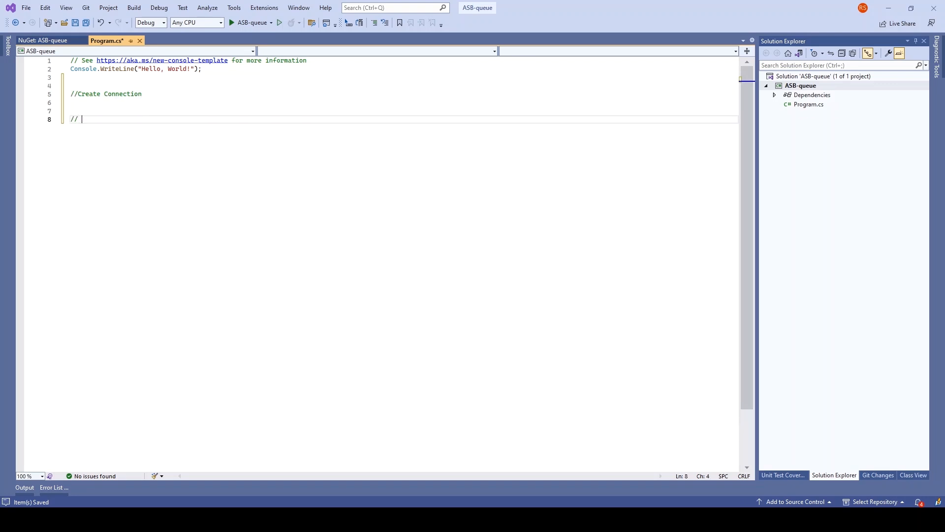
type("Create S")
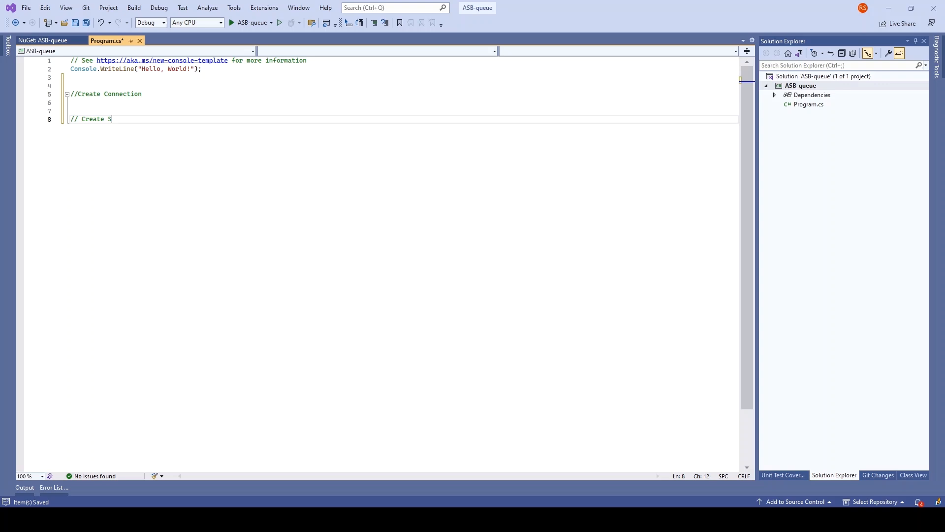
type("ender")
type("// Send")
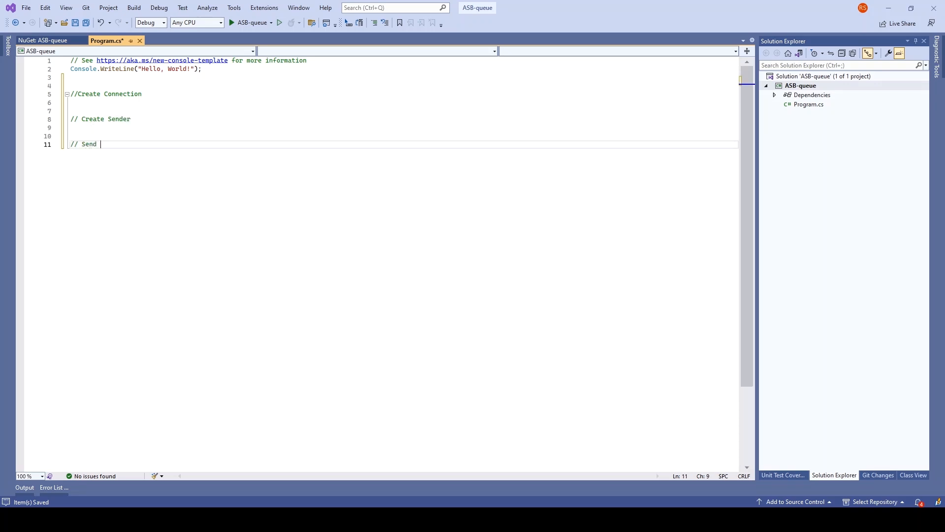
type("message")
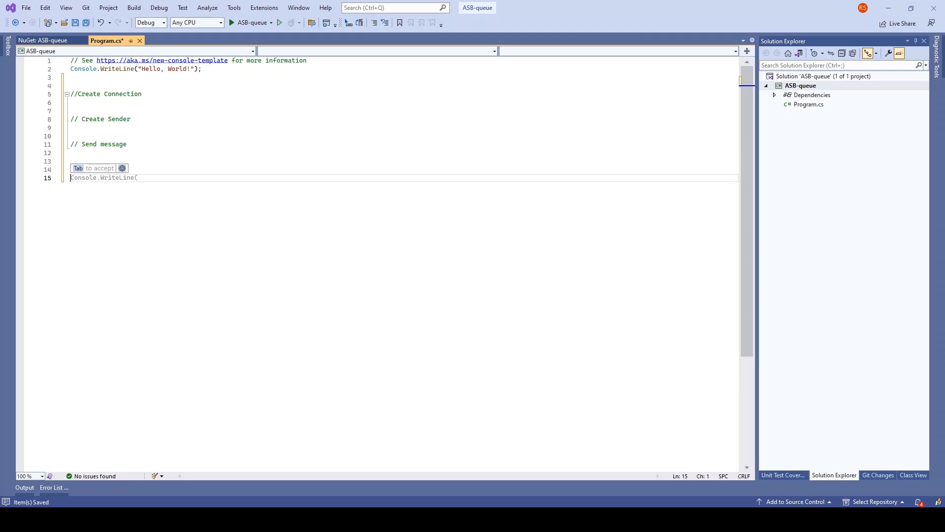
type("// C")
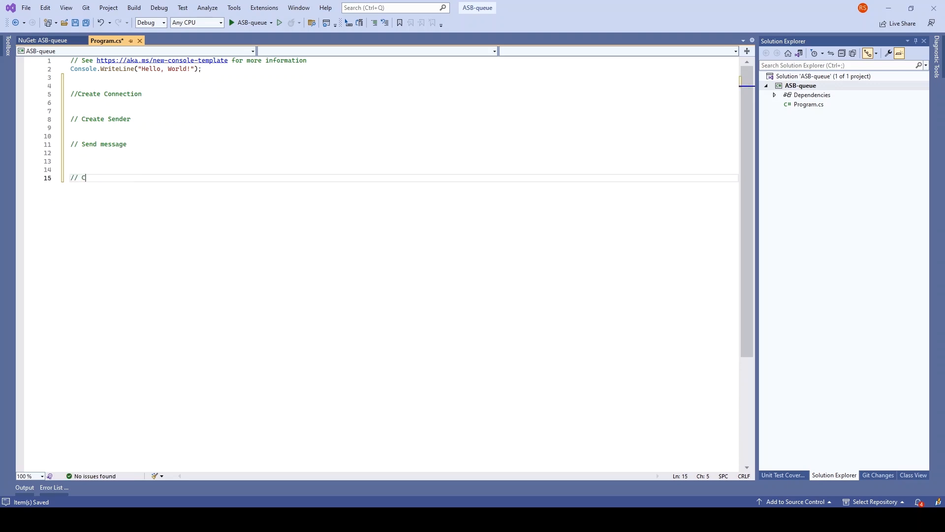
type("Create Rece")
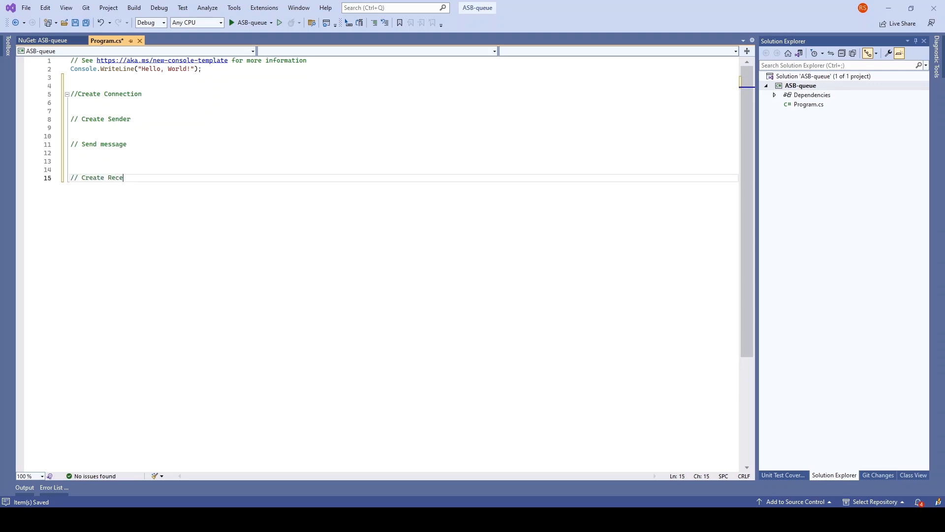
type("iver")
type("/// Receive the")
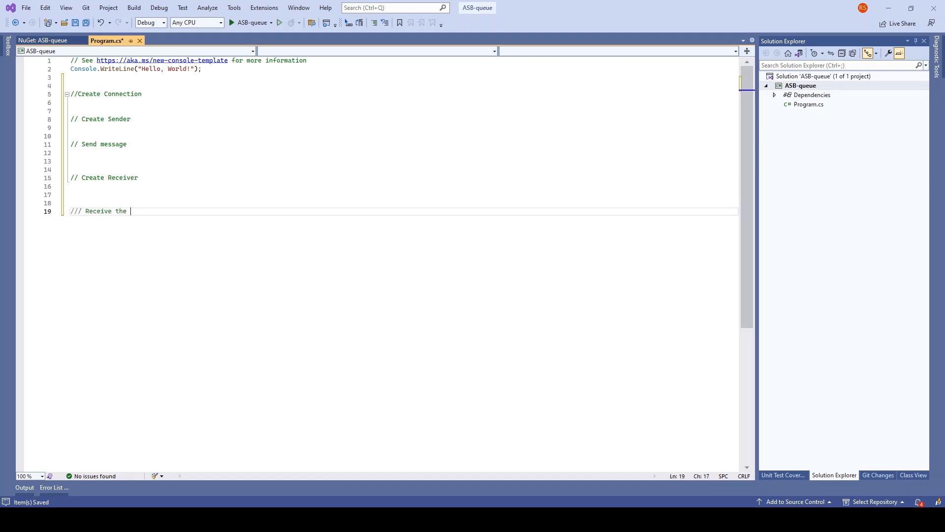
type("mesaage")
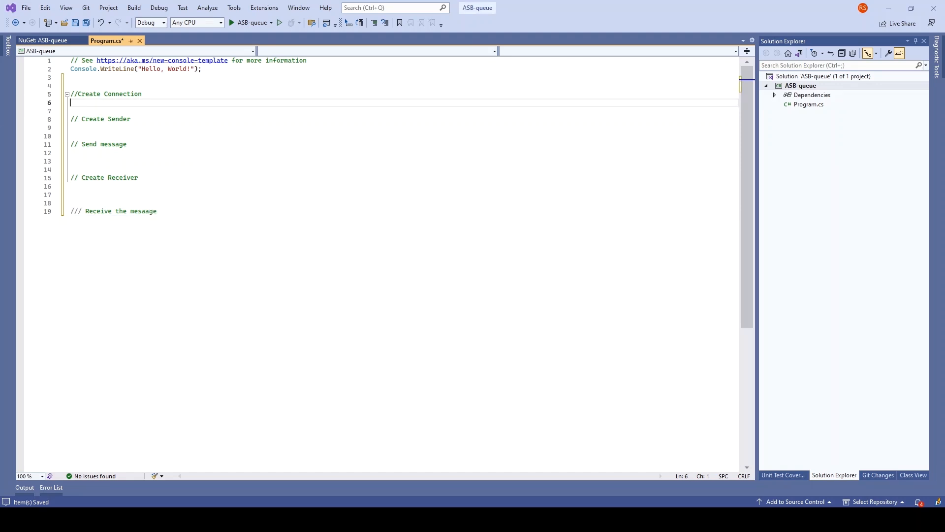
Write 'await using var client = new ServiceBusClient("<connection string>");', importing Azure.Messaging.ServiceBus
type("await")
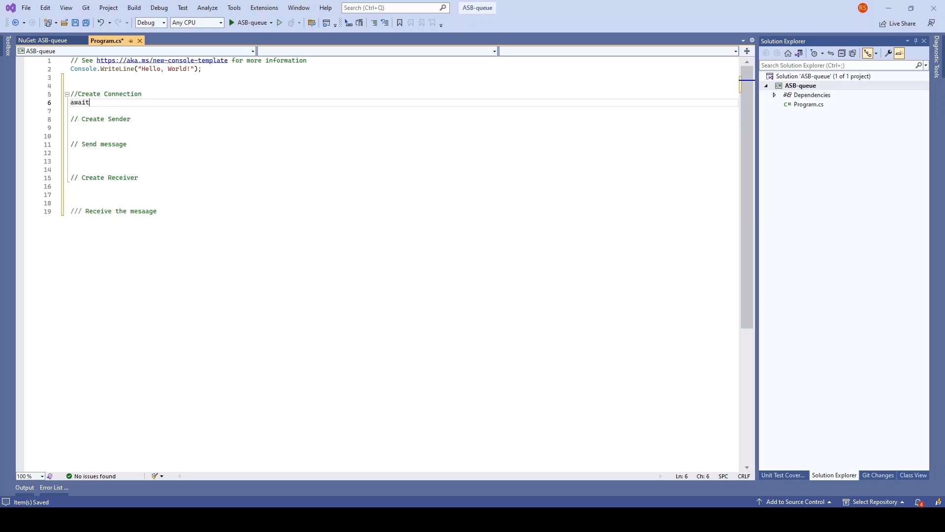
type("using")
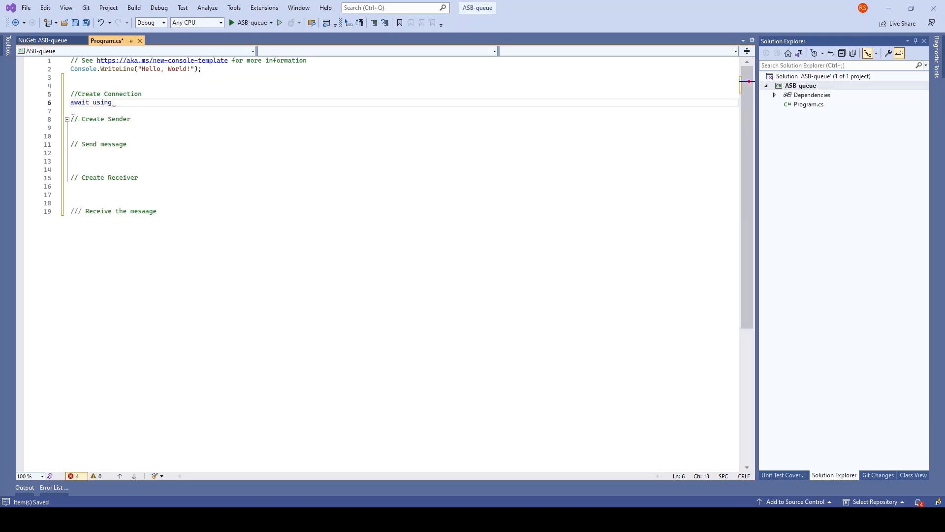
type("var client =")
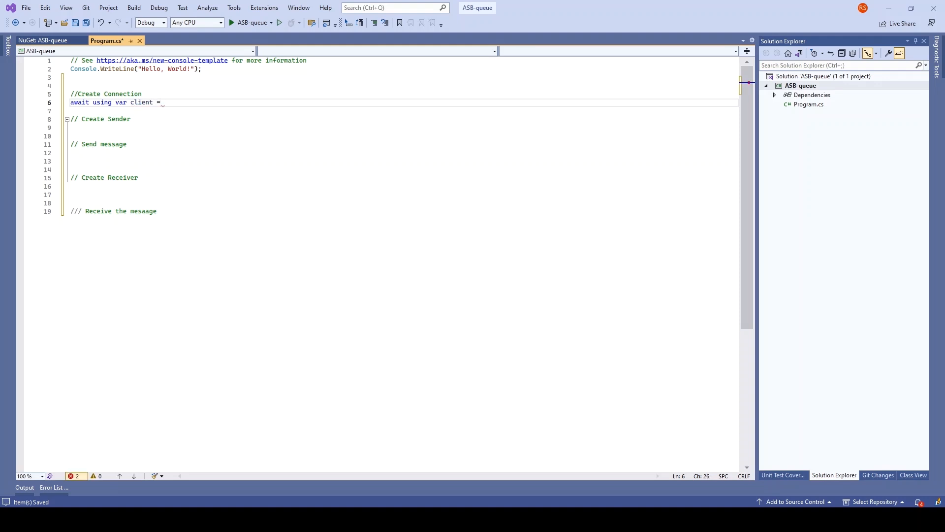
type("new Ser")
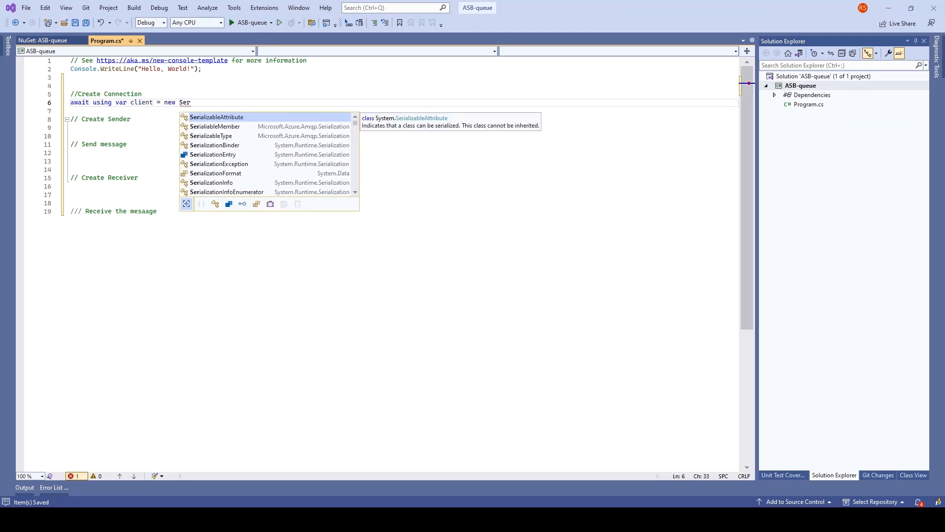
type("viceb")
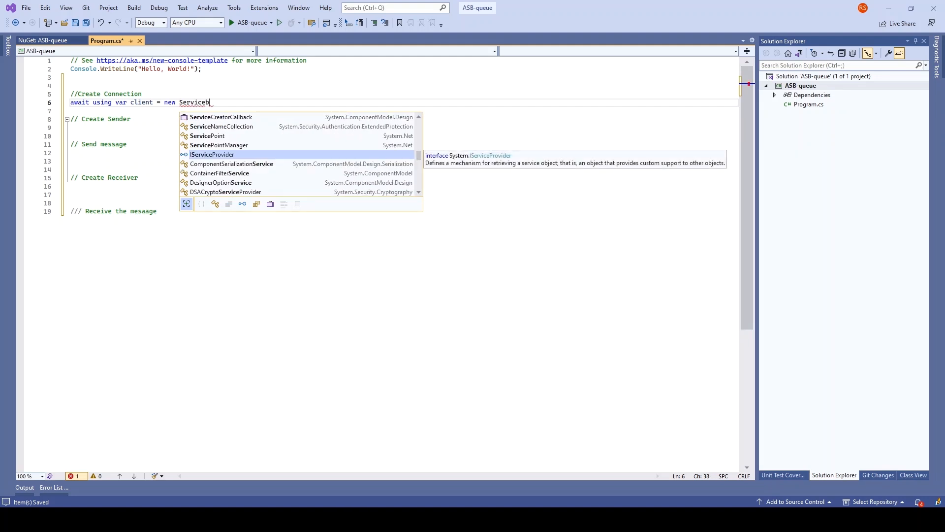
type("uscl")
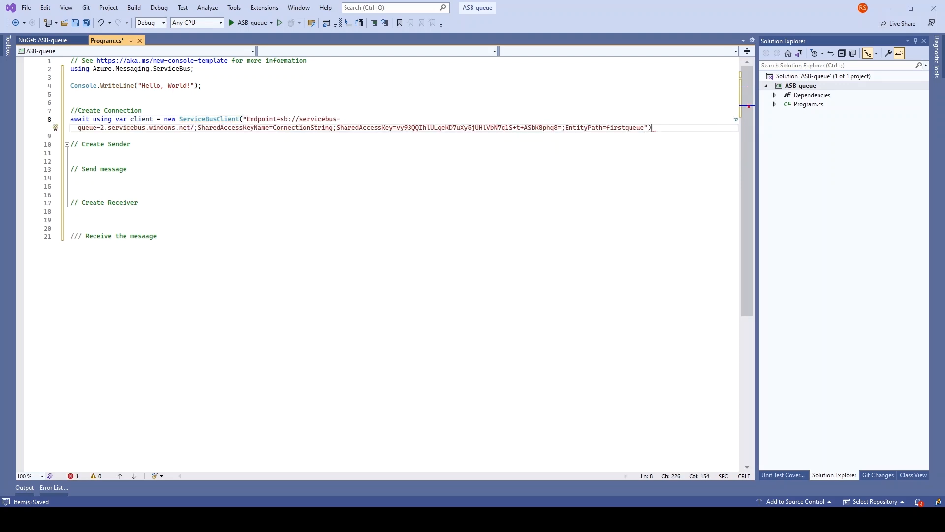
type(";")
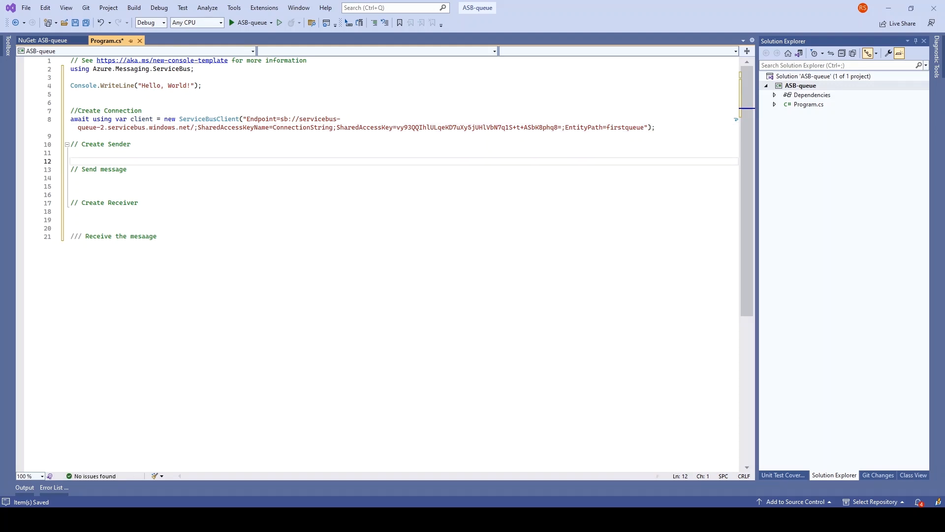
Declare a ServiceBusSender created with client.CreateSender for the firstqueue queue
type("ServiceBusSender")
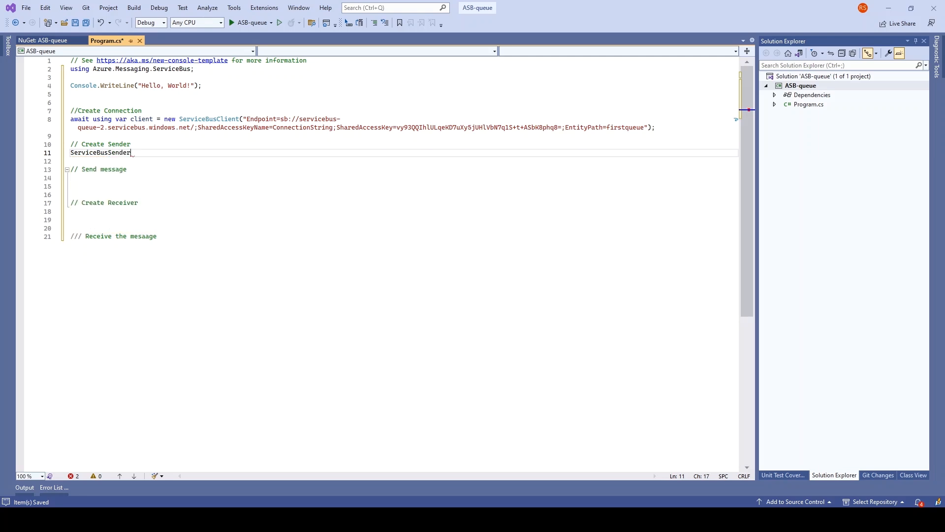
type("sender =")
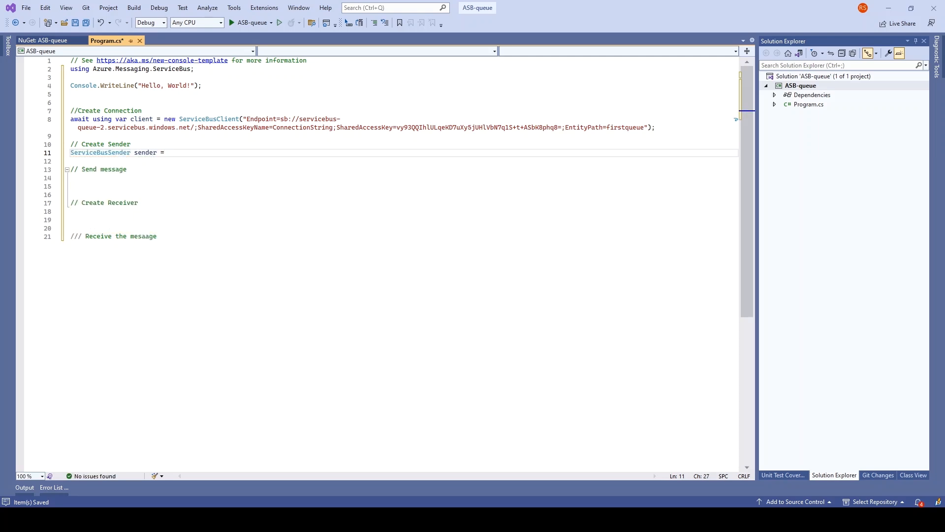
type("client.CreateSender")
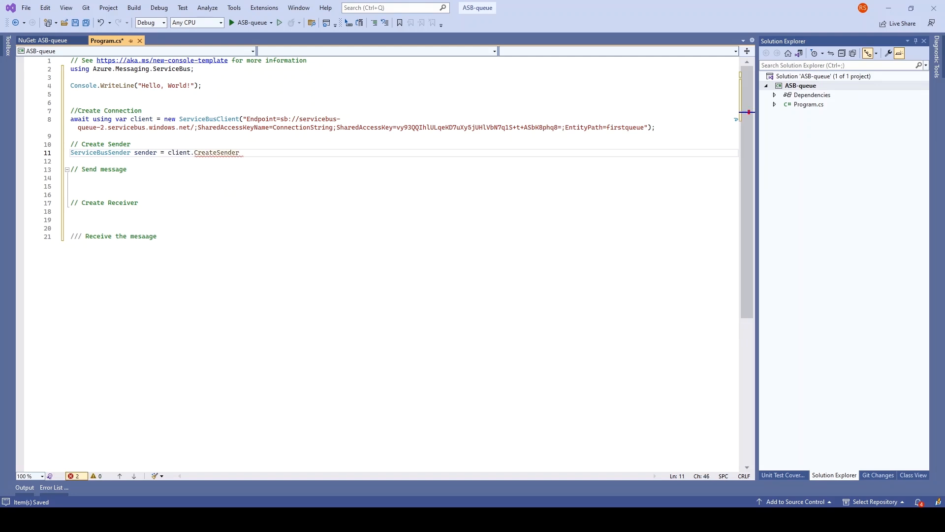
type("(\"\")")
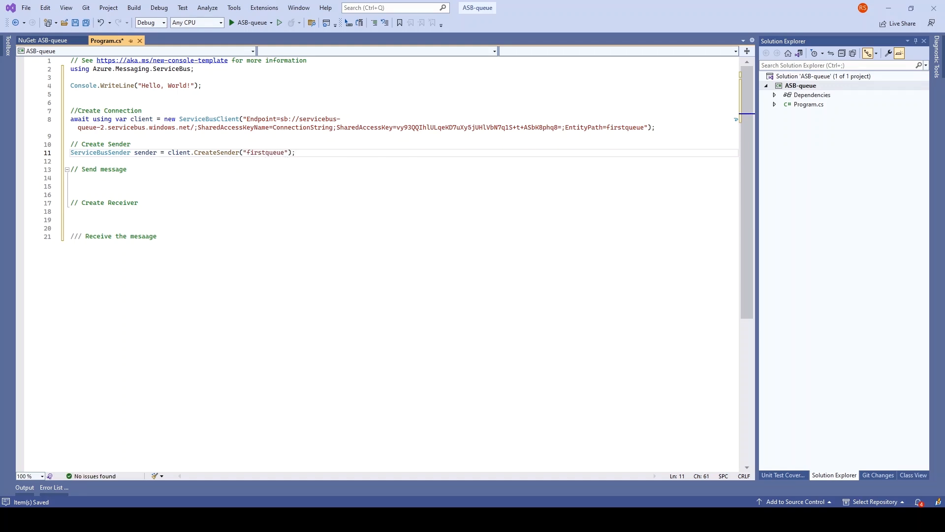
Below the Send message comment, call sender.SendMessageAsync with a new ServiceBusMessage("hello rohit")
left_click(71, 186)
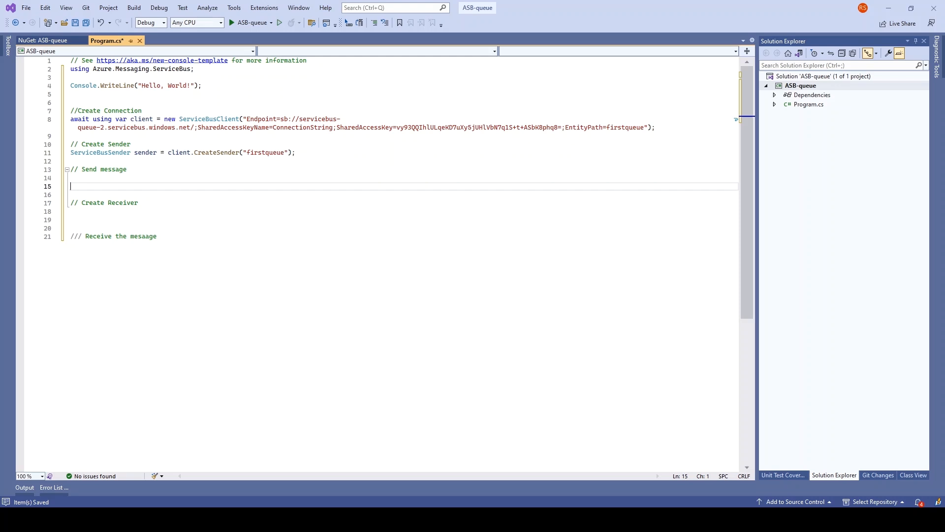
type("await s")
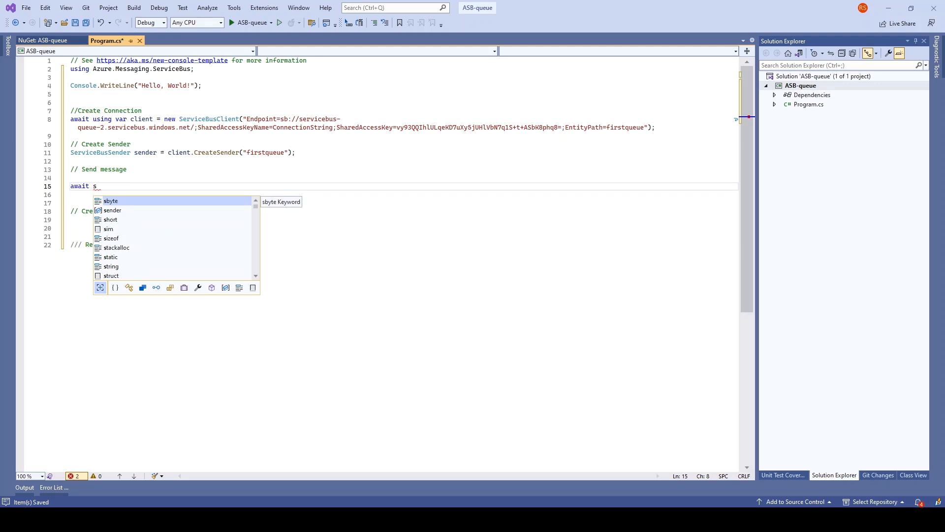
type("ender.")
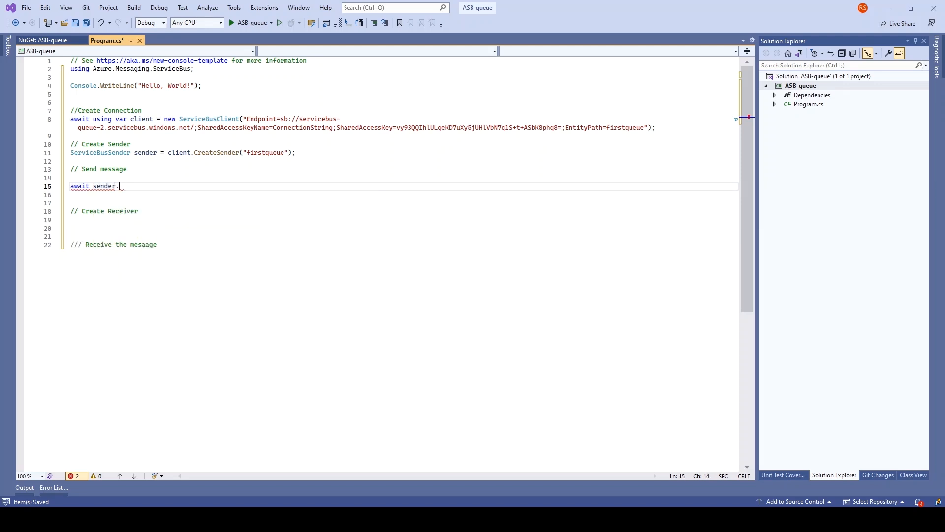
type("SendMessageAsync")
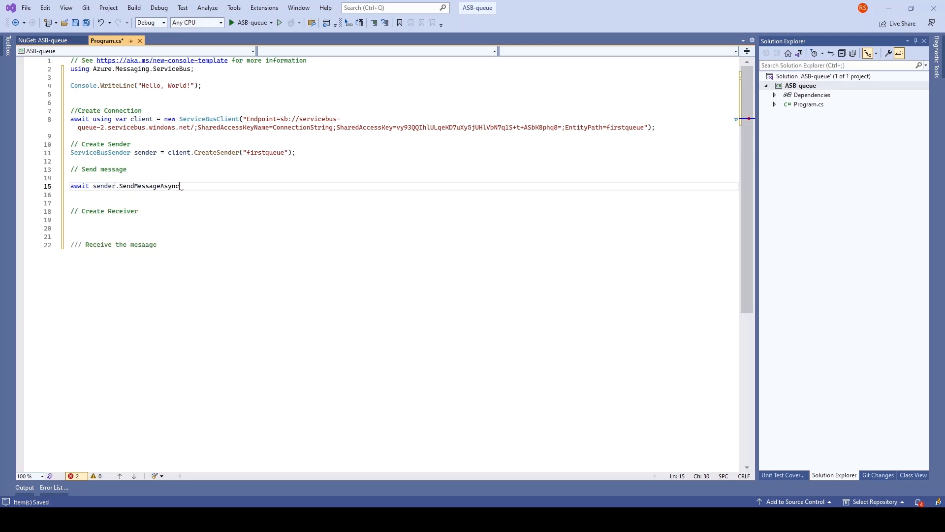
type("()")
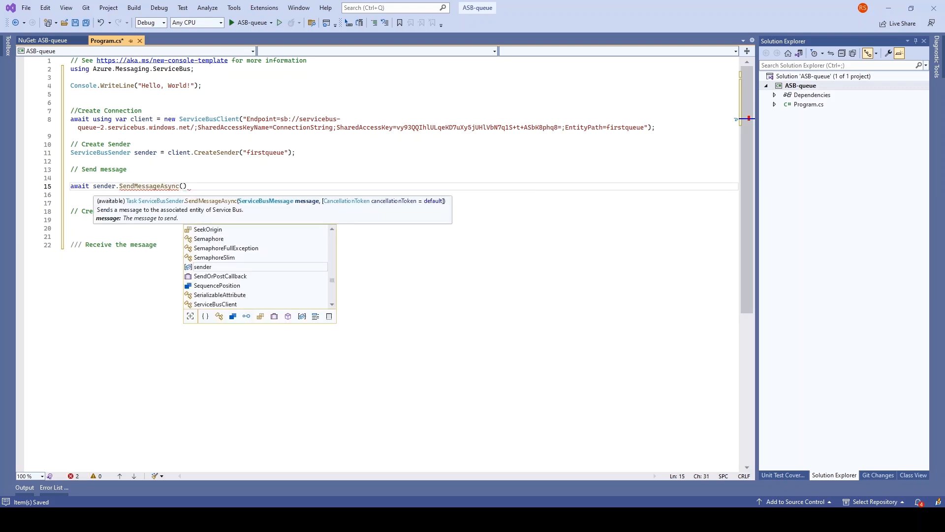
type("new ServiceBusMessage")
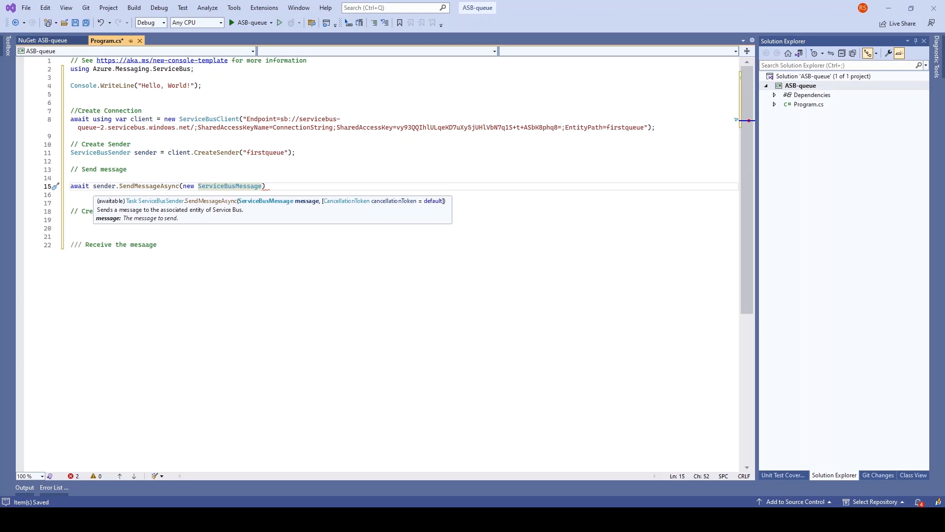
type("(")
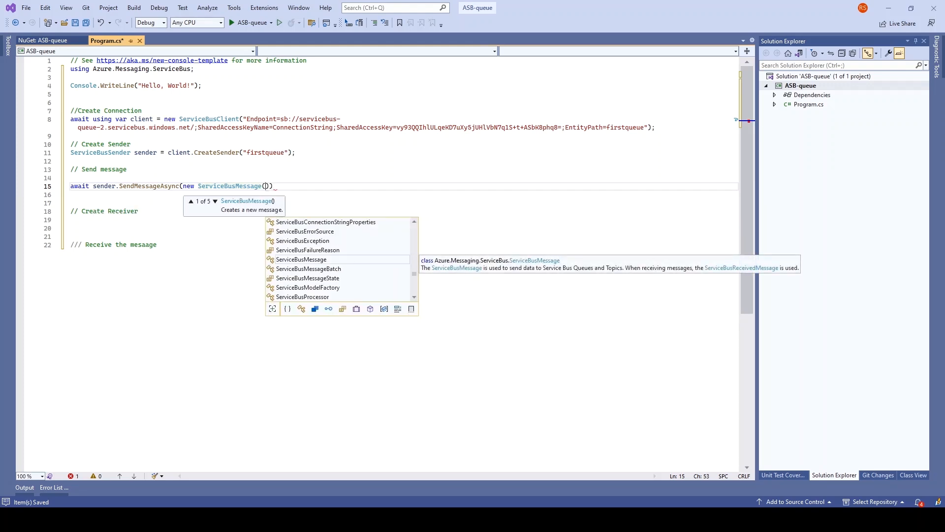
type("\"\"")
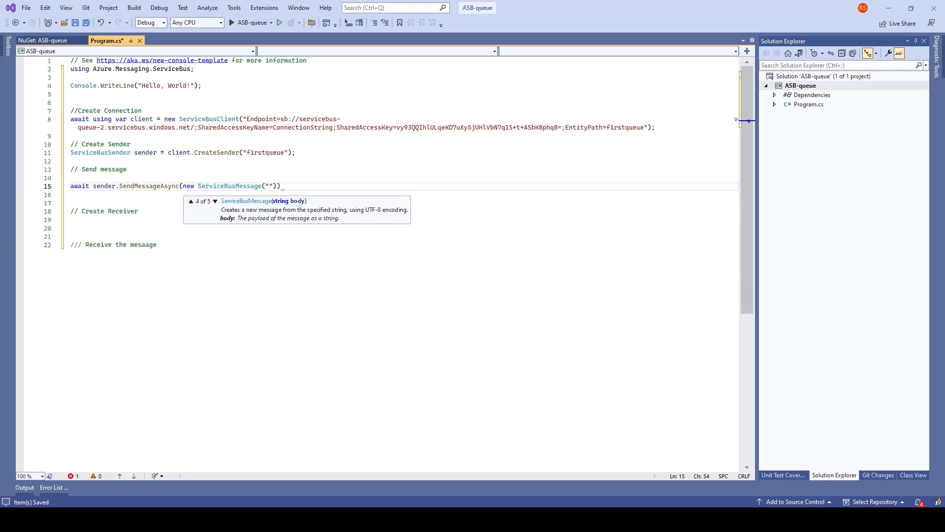
type("hello")
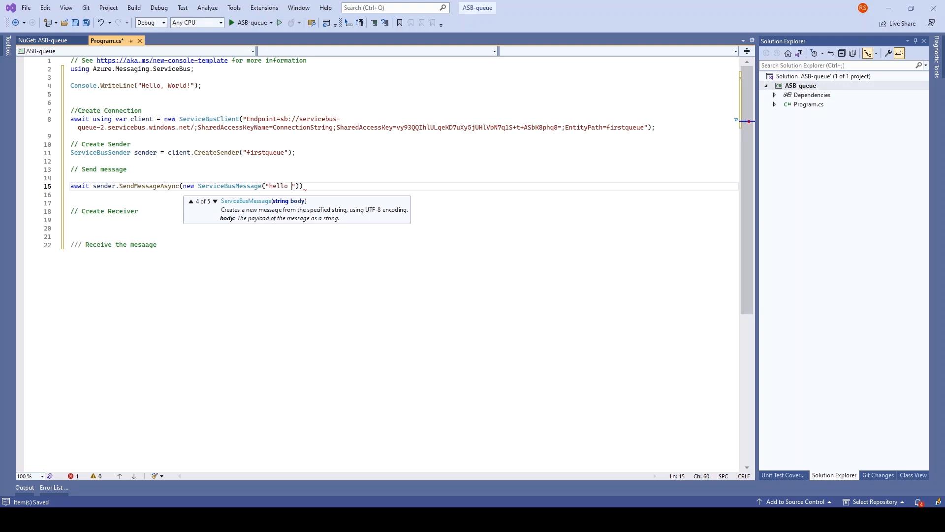
type("rohit\");")
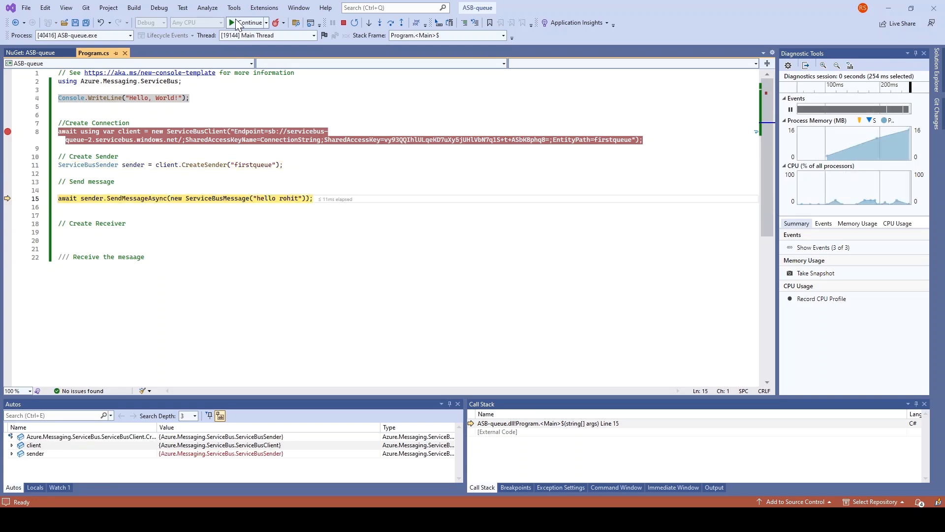
Continue past the breakpoint so the app sends the message and finishes
left_click(232, 22)
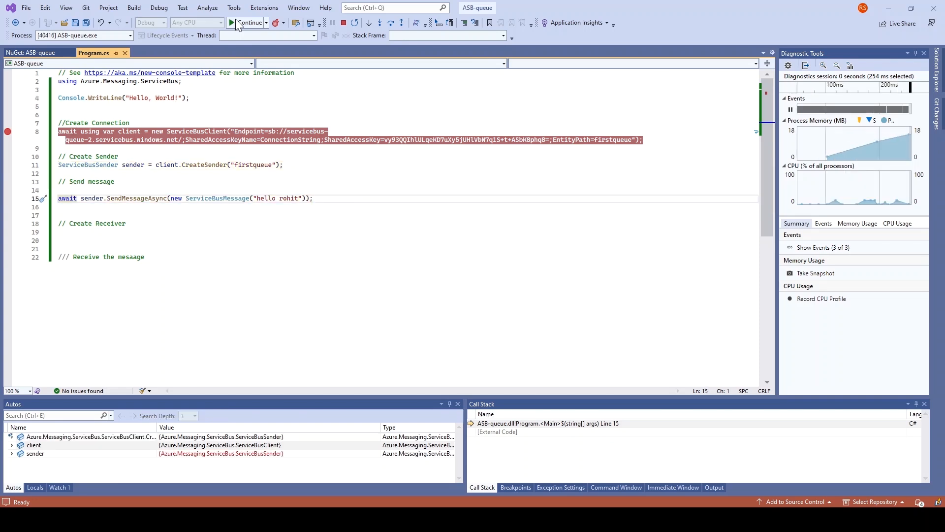
left_click(231, 22)
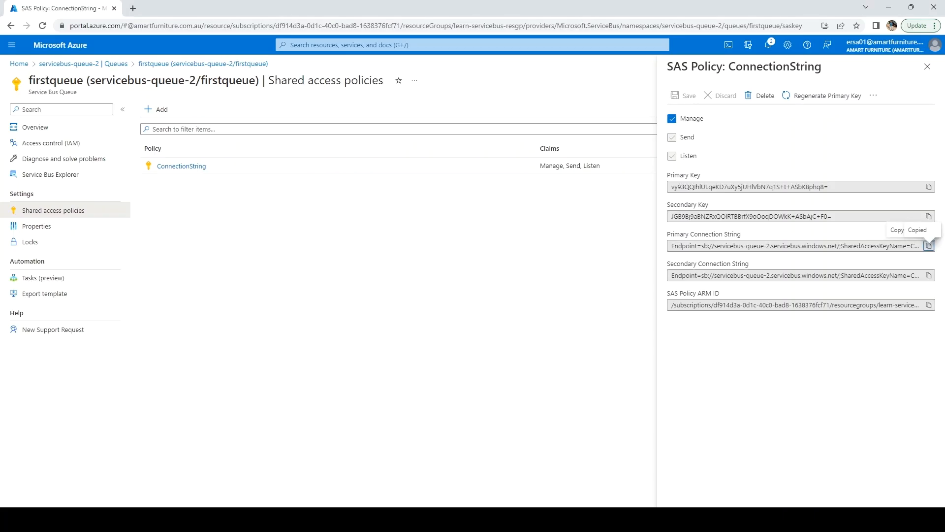
mouse_move(927, 66)
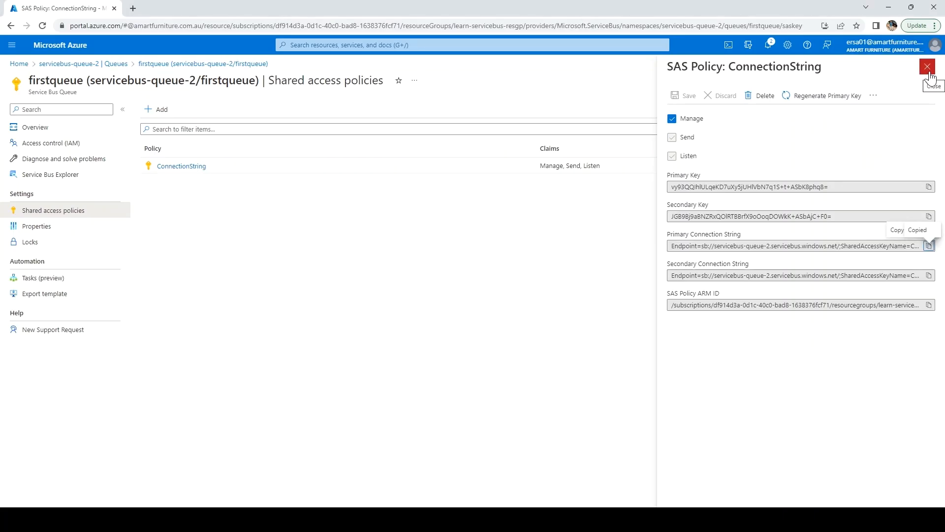
Close the SAS policy blade and refresh the firstqueue overview to show 1 active message
left_click(928, 66)
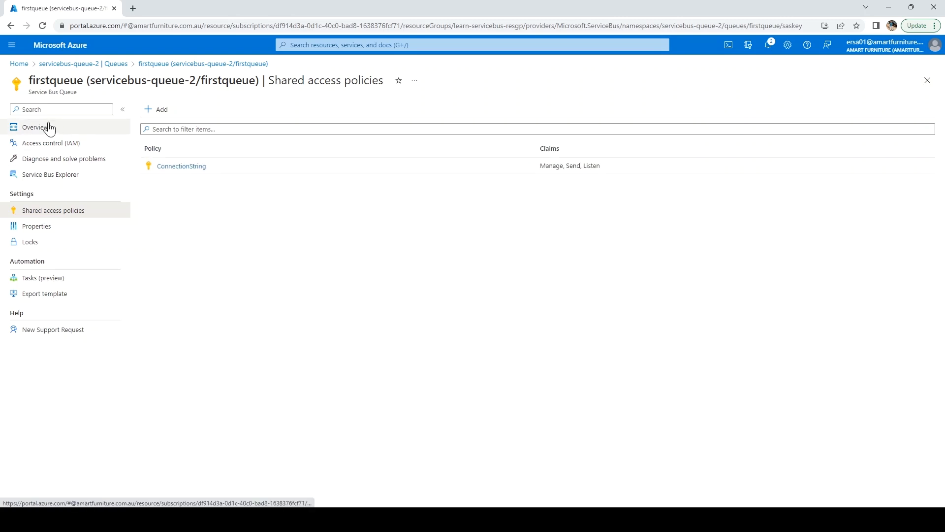
left_click(35, 127)
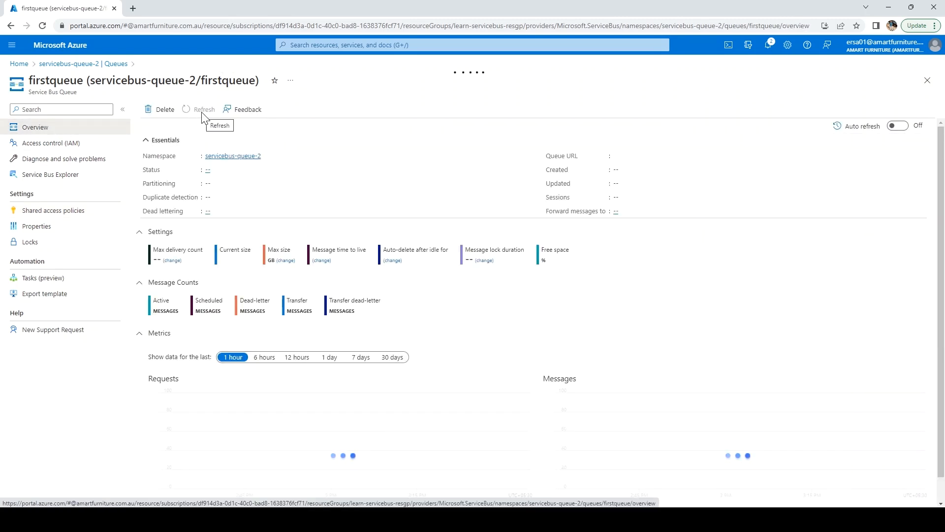
left_click(198, 109)
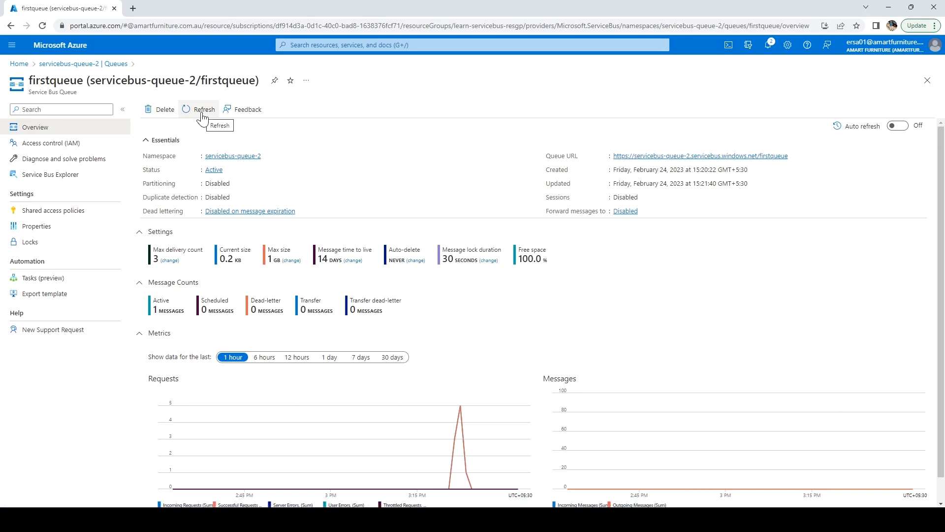
mouse_move(422, 241)
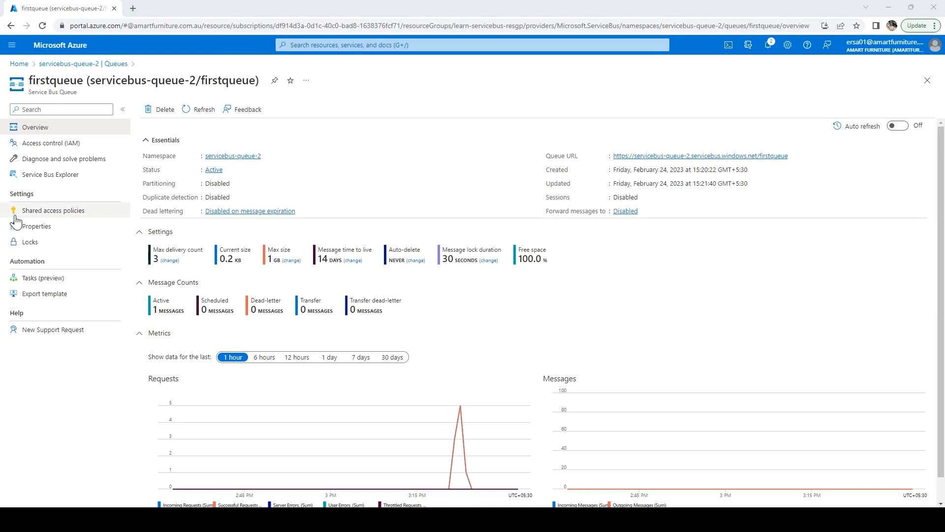
Peek from start in Service Bus Explorer to list the "hello rohit" message
left_click(50, 174)
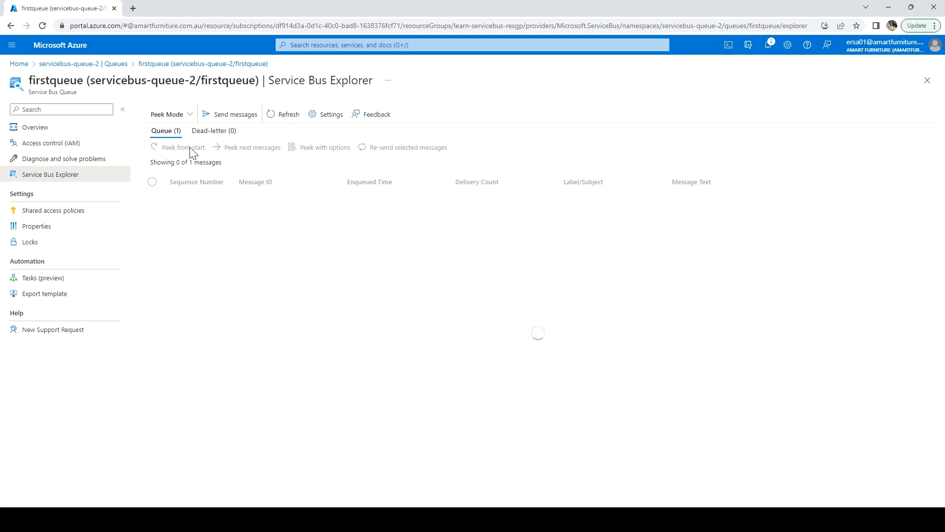
left_click(182, 148)
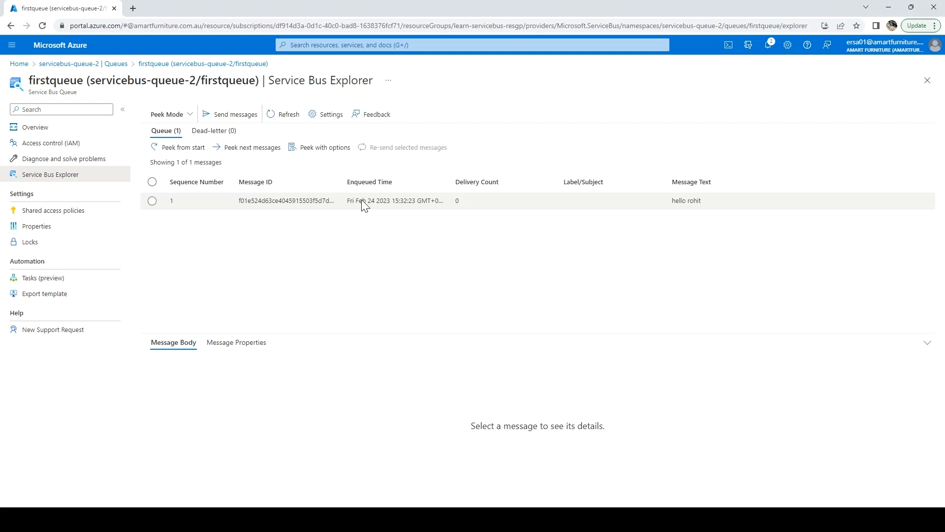
mouse_move(269, 210)
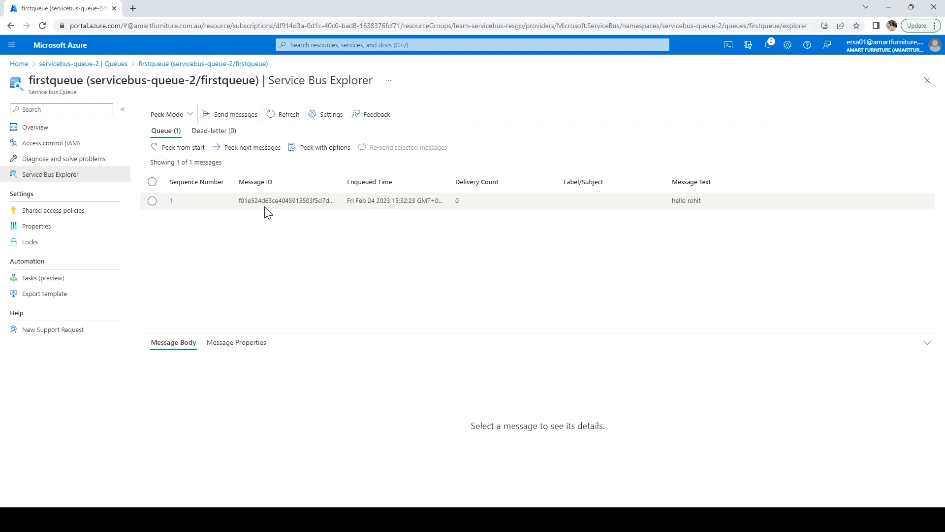
mouse_move(473, 206)
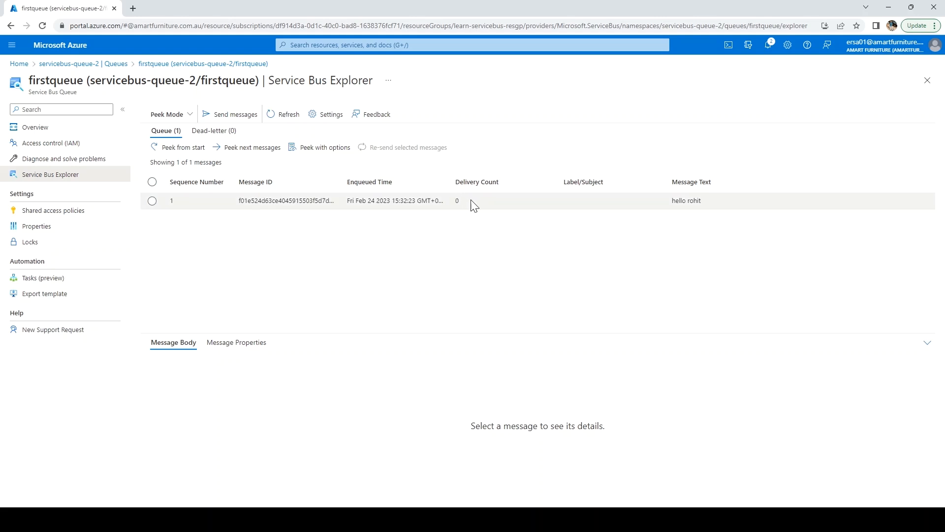
mouse_move(699, 211)
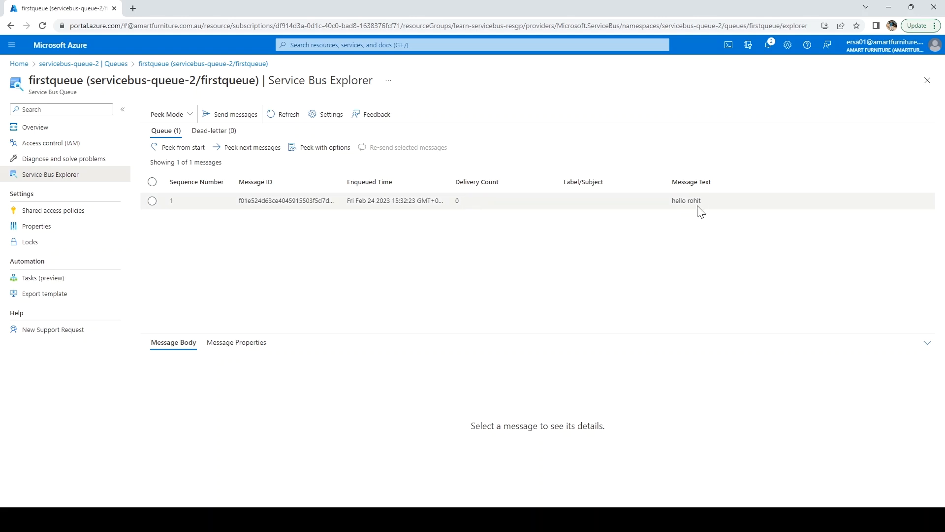